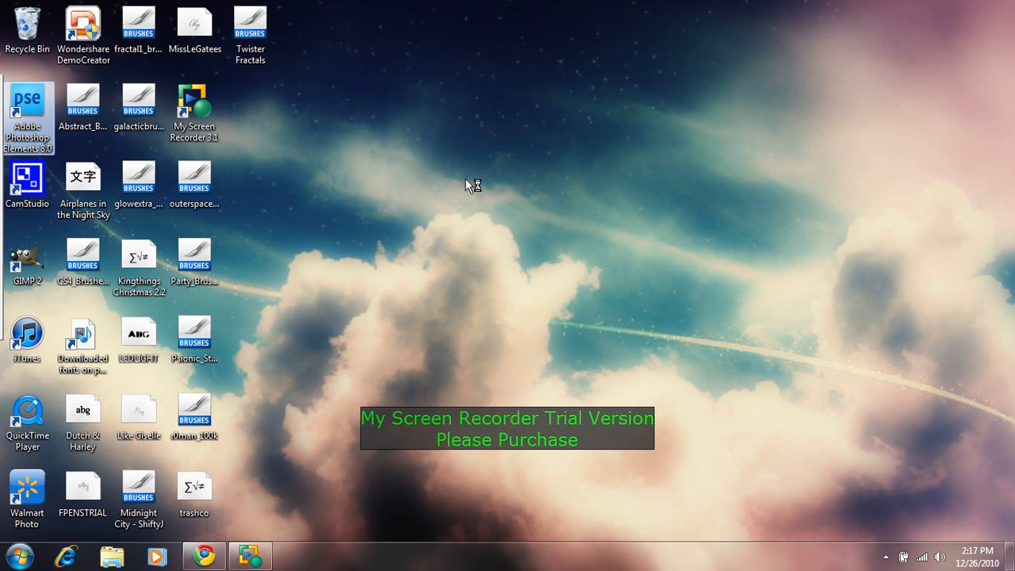
mouse_move(468, 185)
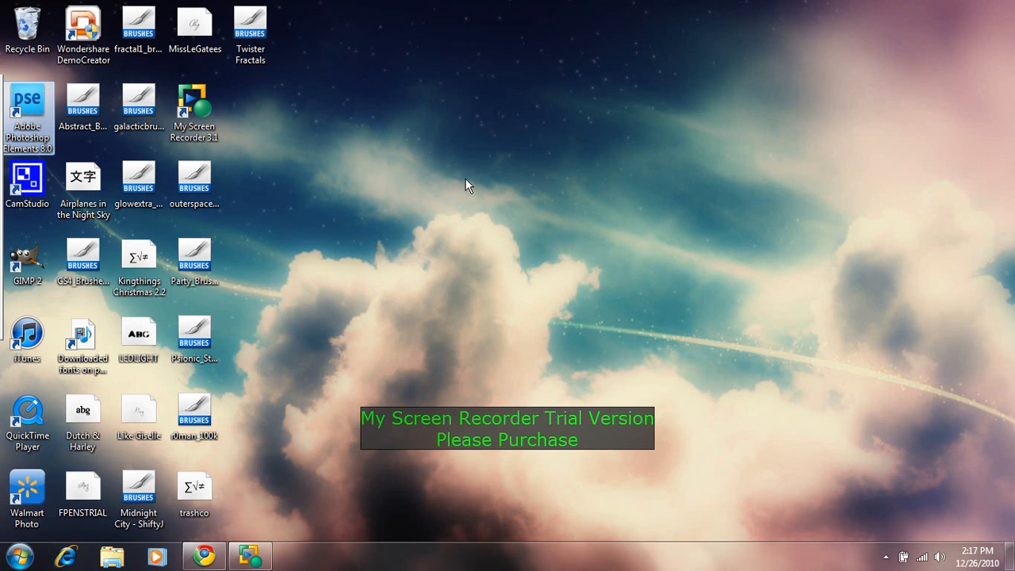
Step: Launch Adobe Photoshop Elements 8.0 from its desktop shortcut
double_click(28, 103)
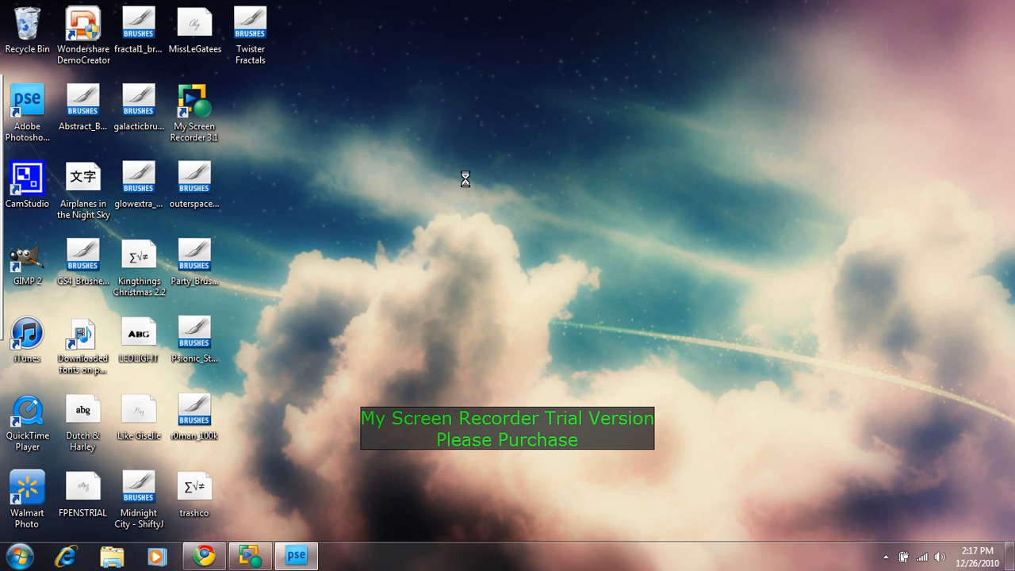
mouse_move(468, 187)
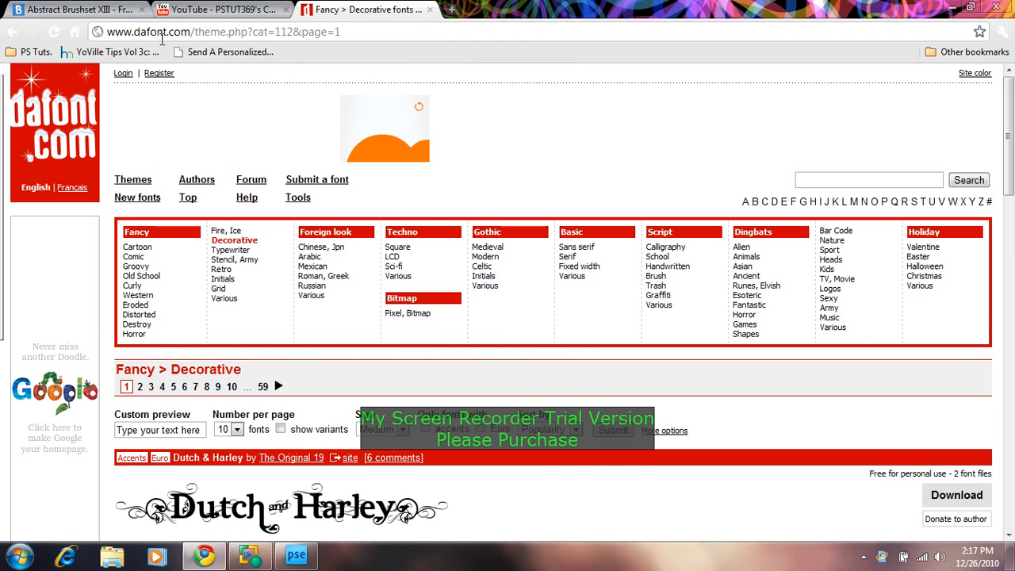
mouse_move(139, 267)
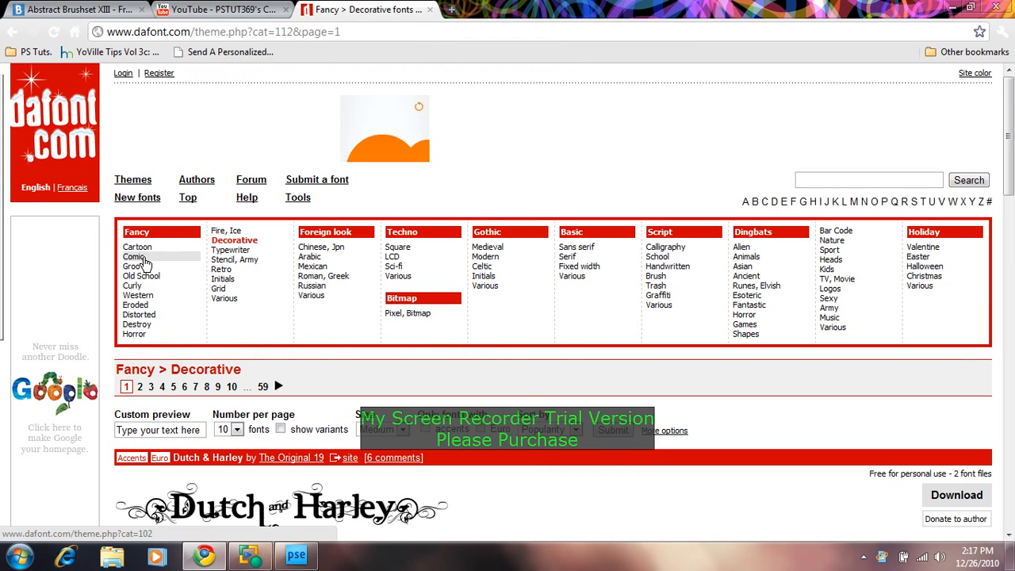
Step: Show DaFont's Fancy > Comic font category and scroll through its samples
click(135, 256)
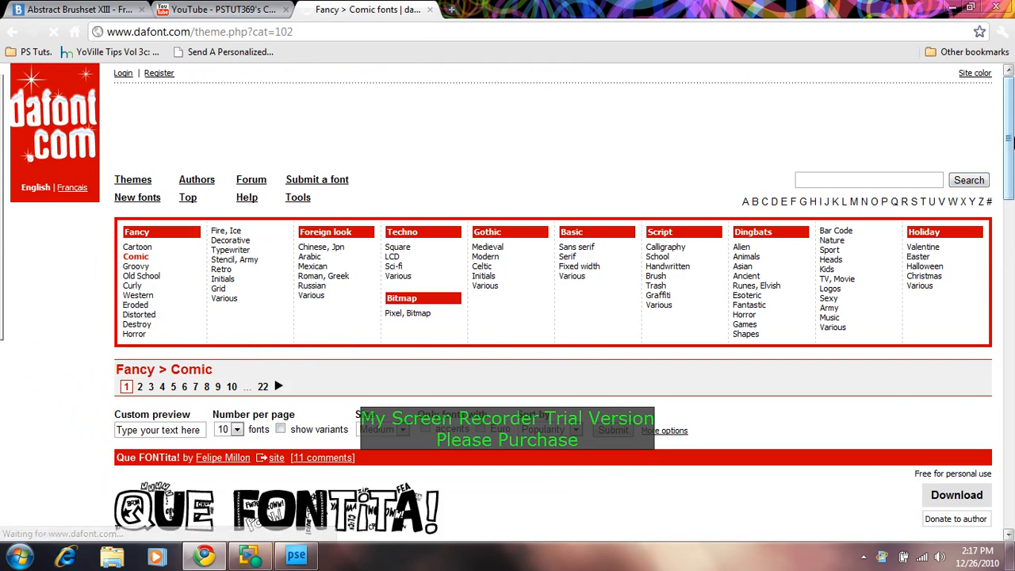
scroll(down, 3)
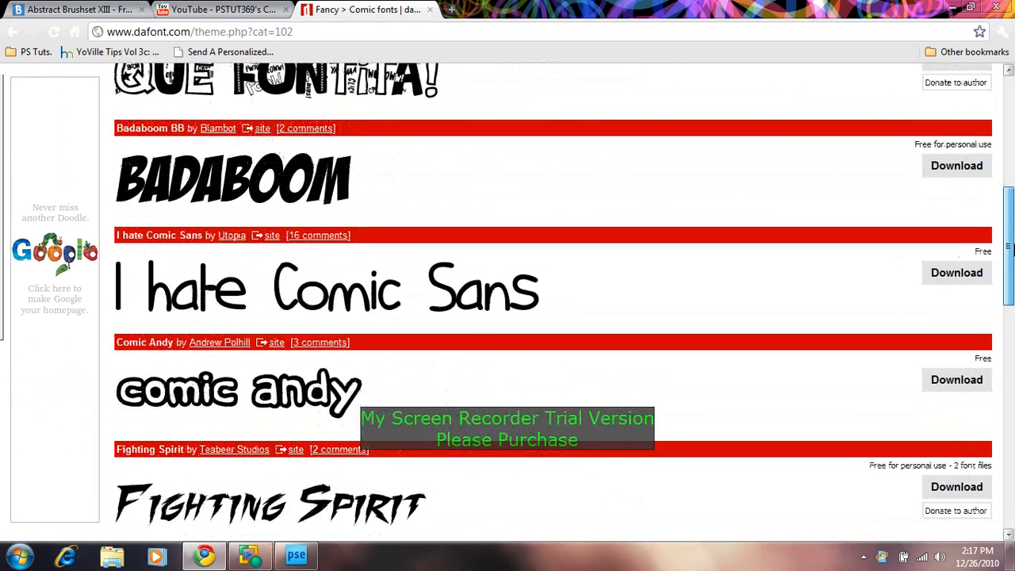
scroll(down, 3)
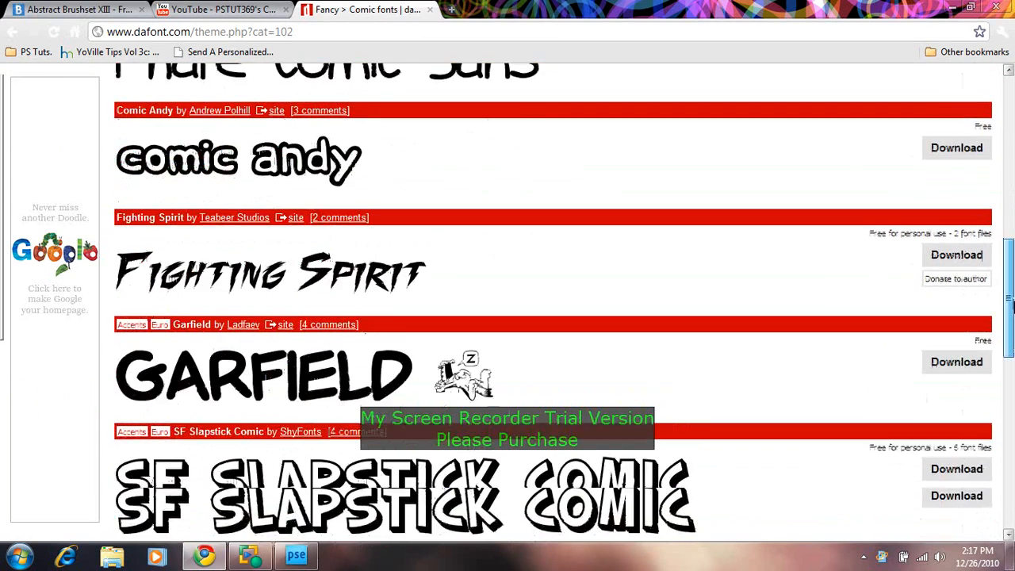
scroll(down, 3)
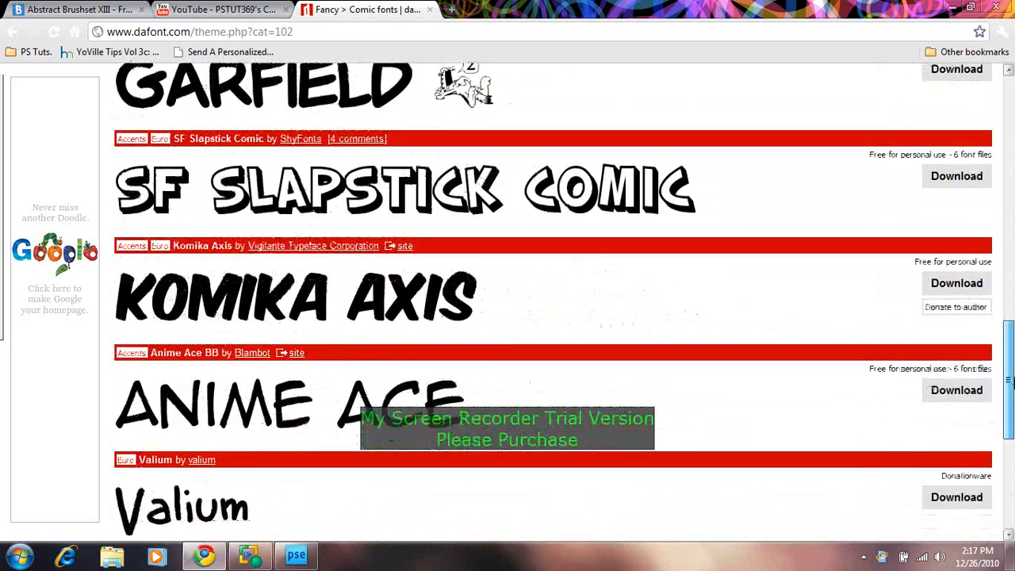
scroll(down, 3)
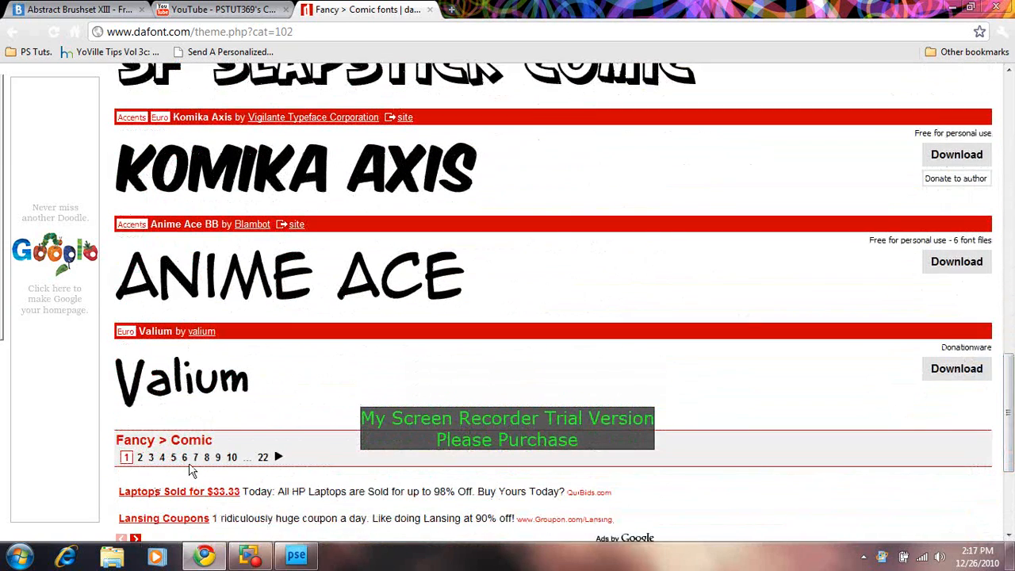
Step: Go to page 7 of the Comic fonts and scan its previews
click(196, 457)
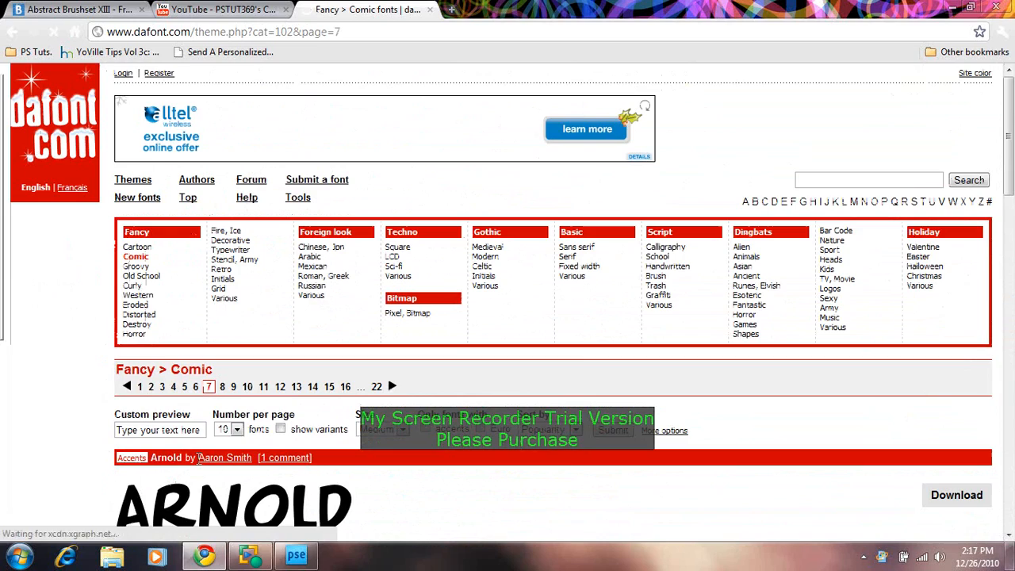
scroll(down, 3)
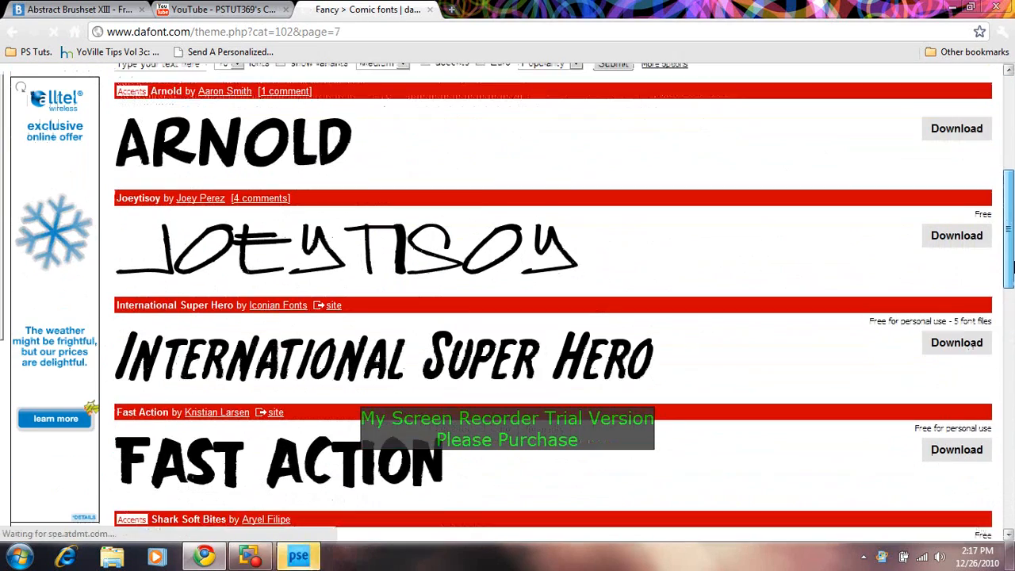
scroll(down, 3)
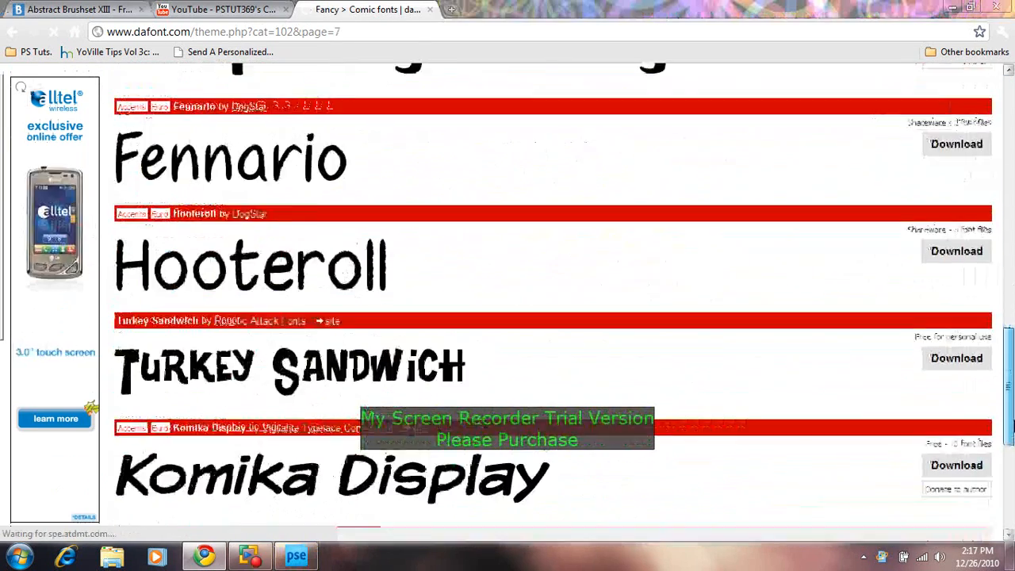
scroll(up, 3)
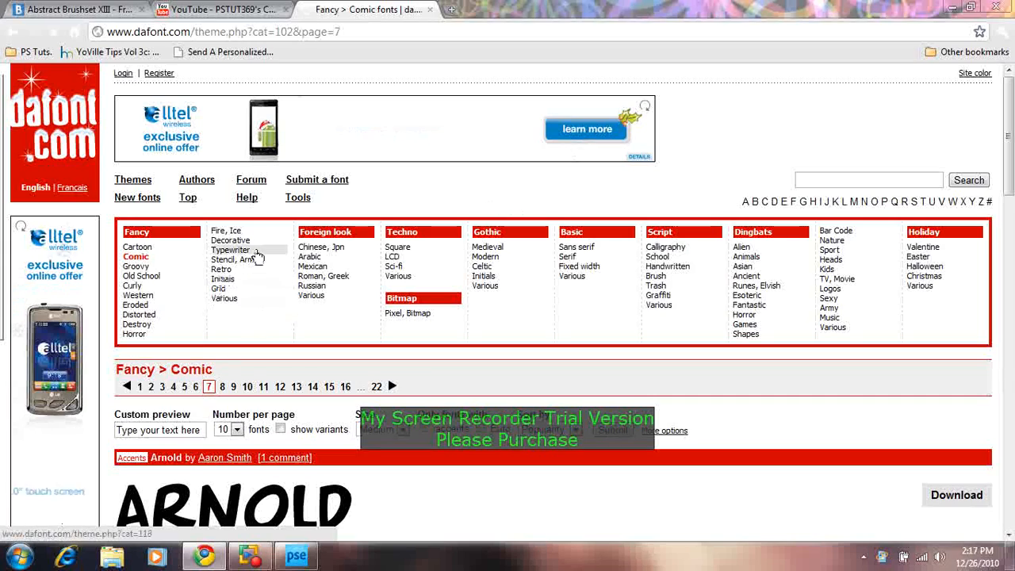
Step: Browse the Stencil, Army font category through to page 8
click(233, 260)
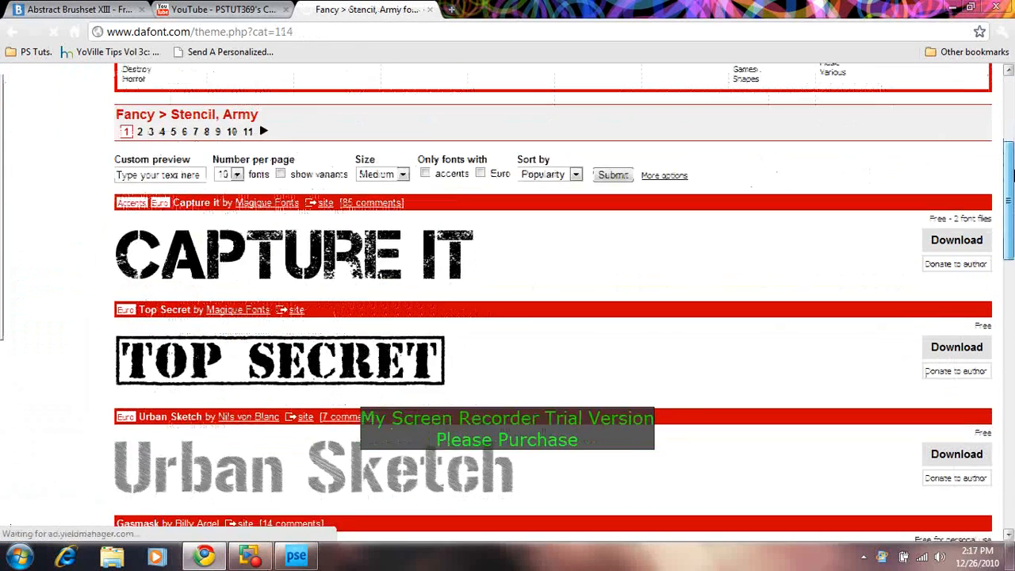
scroll(down, 3)
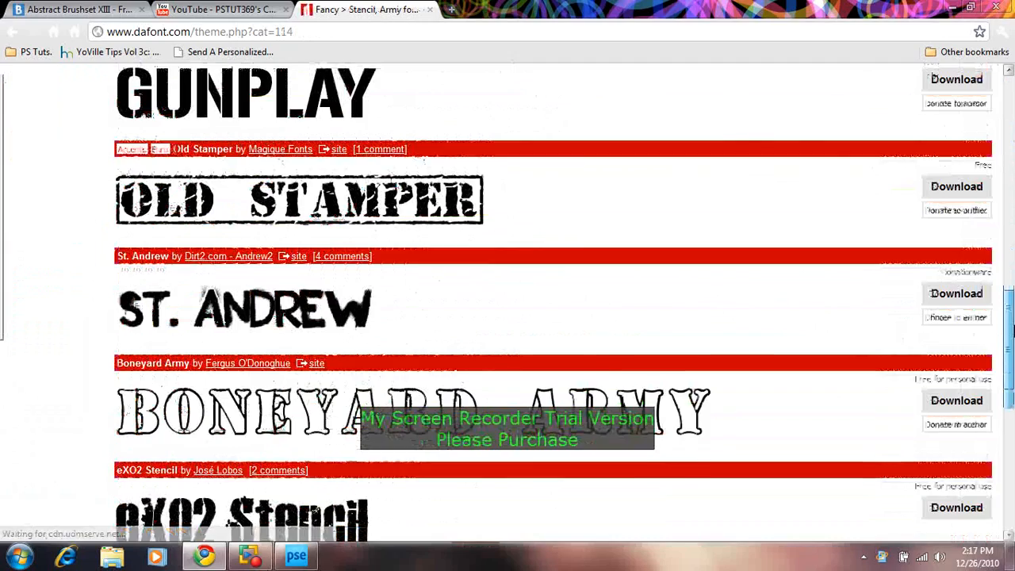
scroll(down, 3)
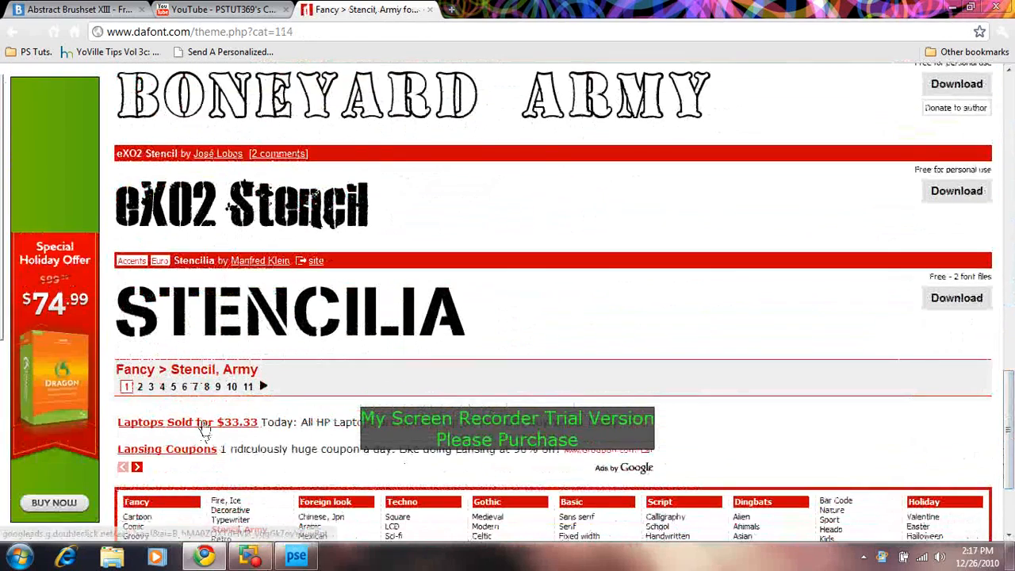
click(206, 387)
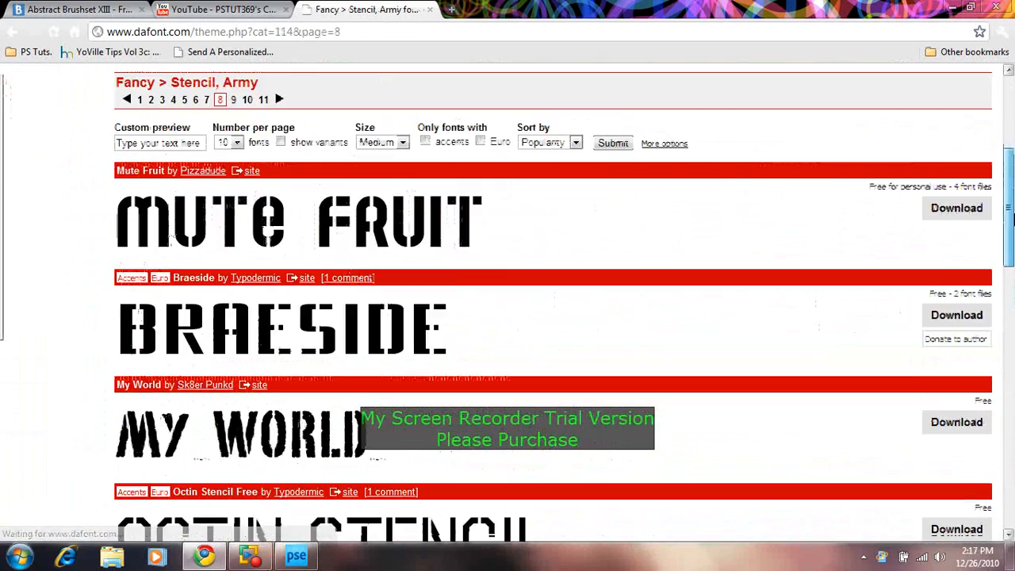
scroll(down, 3)
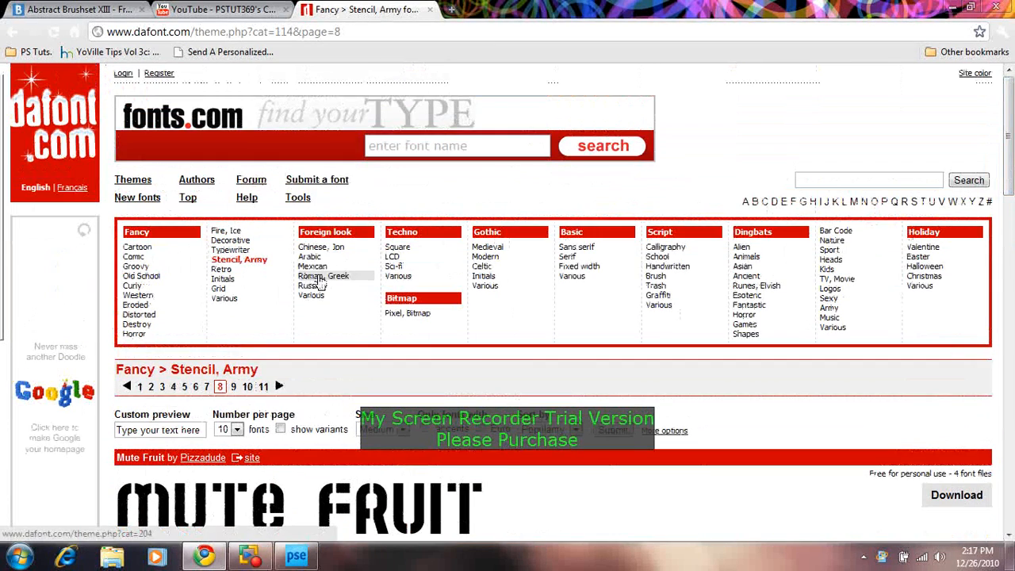
Step: Show the Mexican font category and scroll through its samples
click(315, 265)
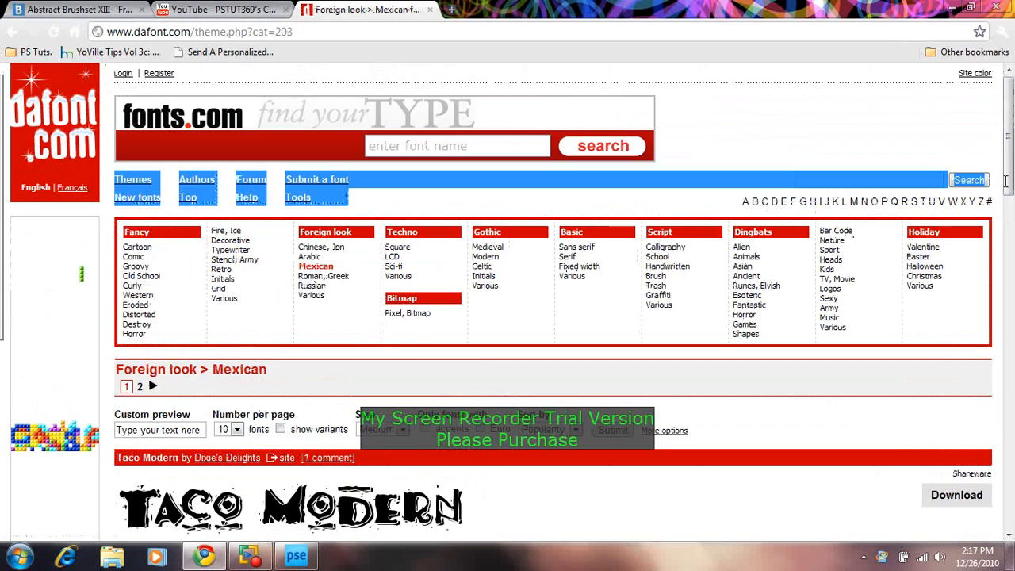
scroll(down, 3)
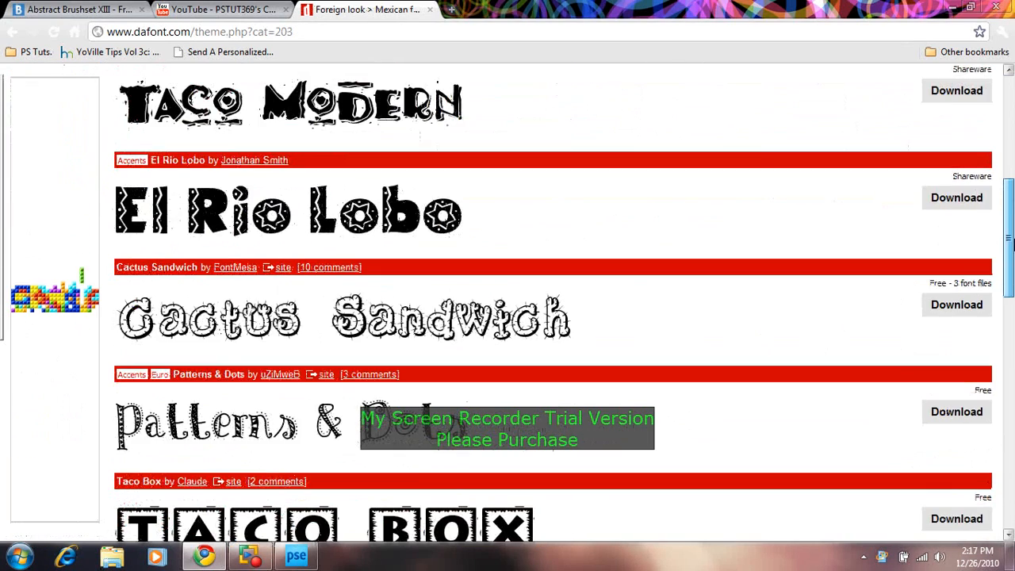
scroll(down, 3)
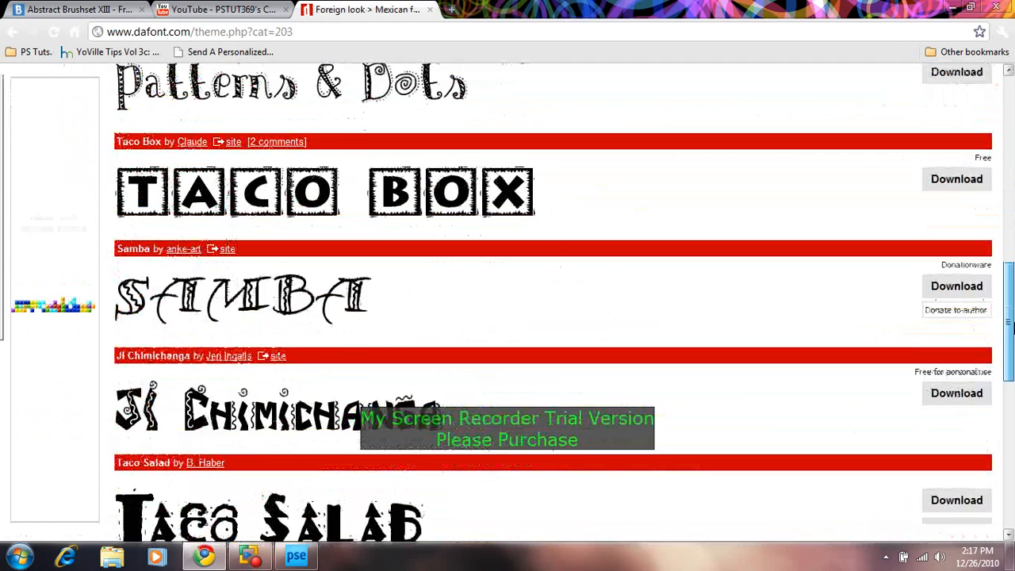
scroll(down, 3)
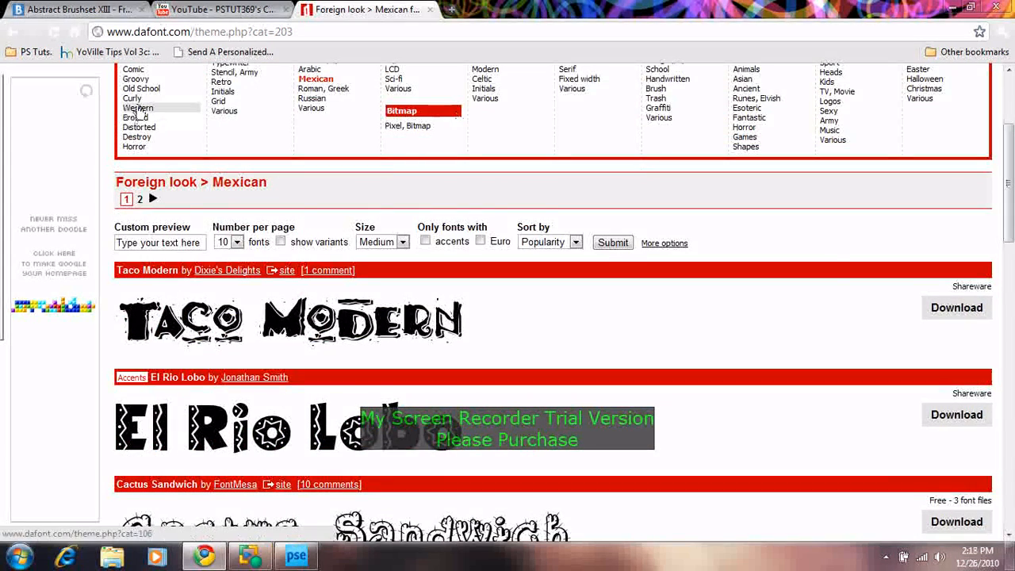
Step: Open the Western fonts and download Bleeding Cowboys
click(138, 107)
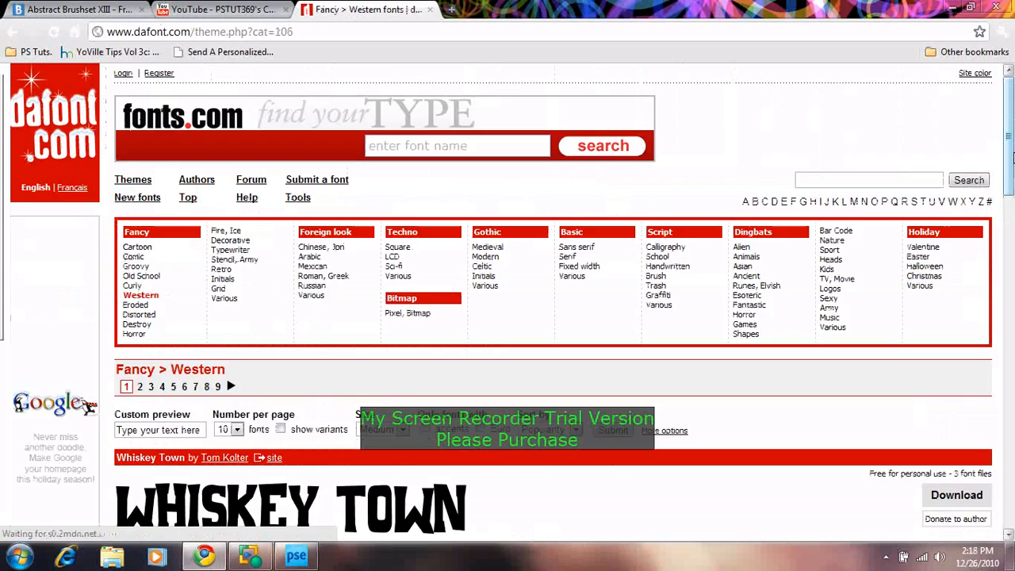
scroll(down, 3)
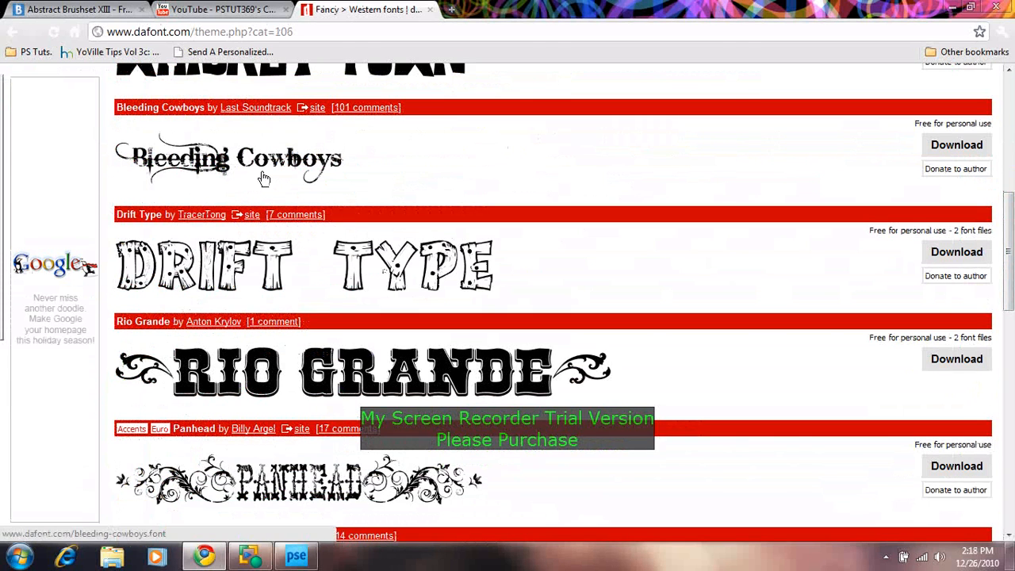
mouse_move(681, 169)
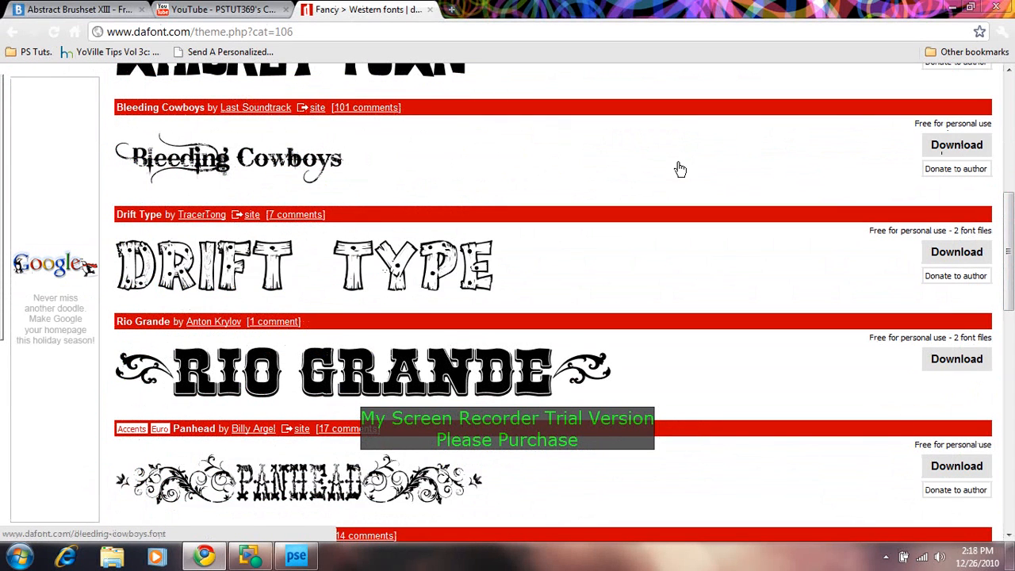
click(957, 145)
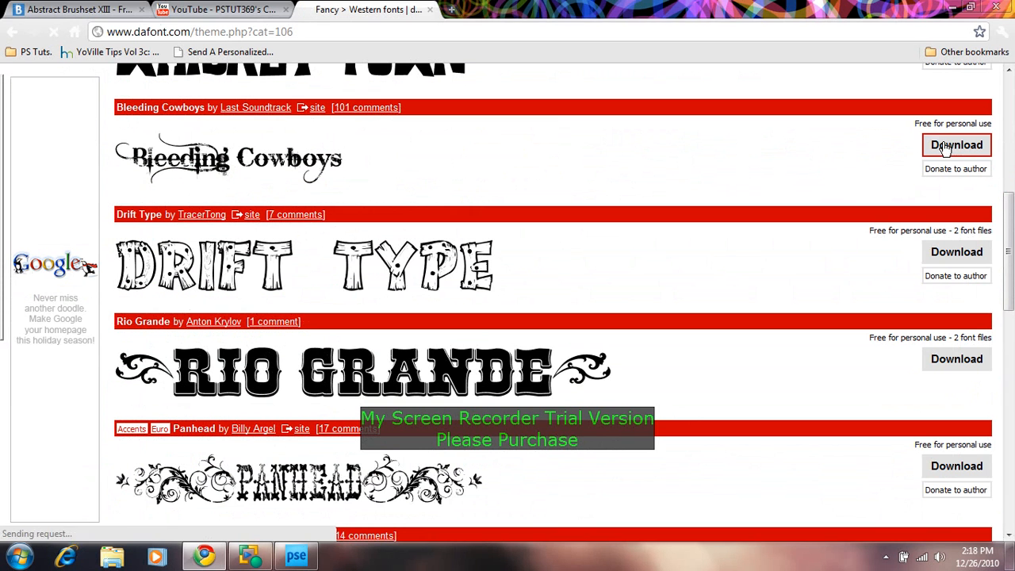
Step: Copy Bleeding_Cowboys.ttf from the downloaded archive to the desktop and close the archive
click(956, 145)
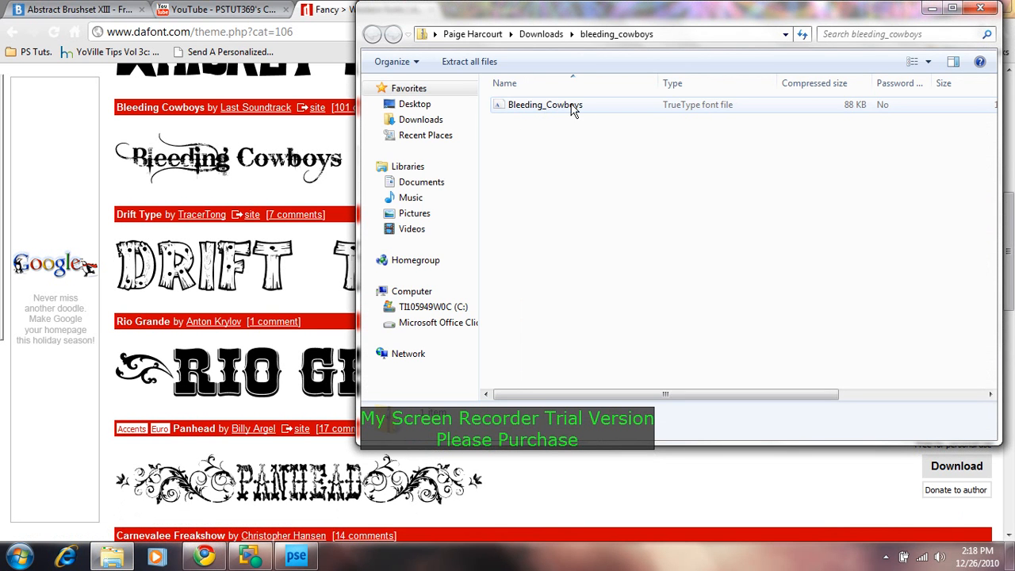
drag(545, 104, 415, 104)
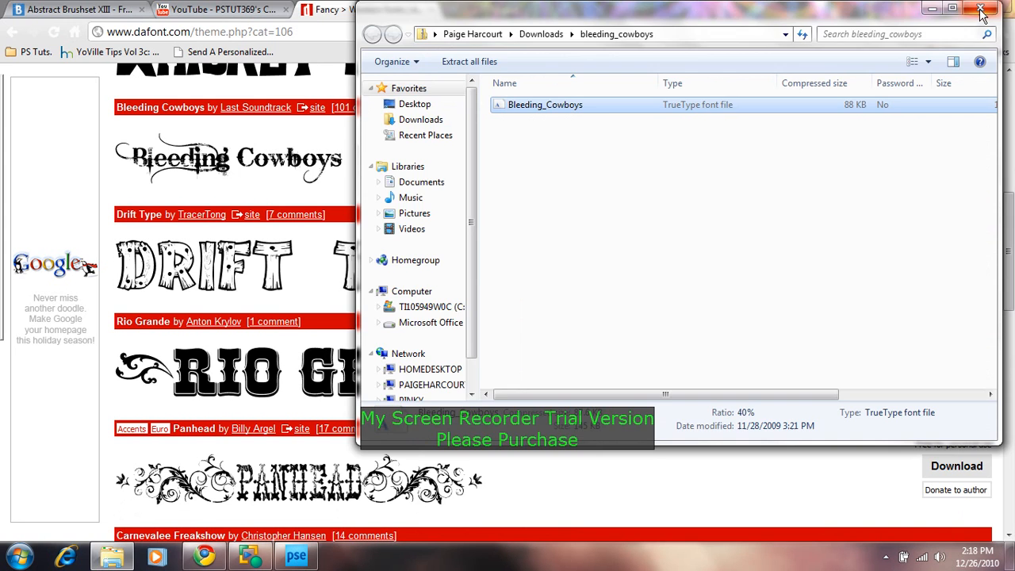
click(978, 9)
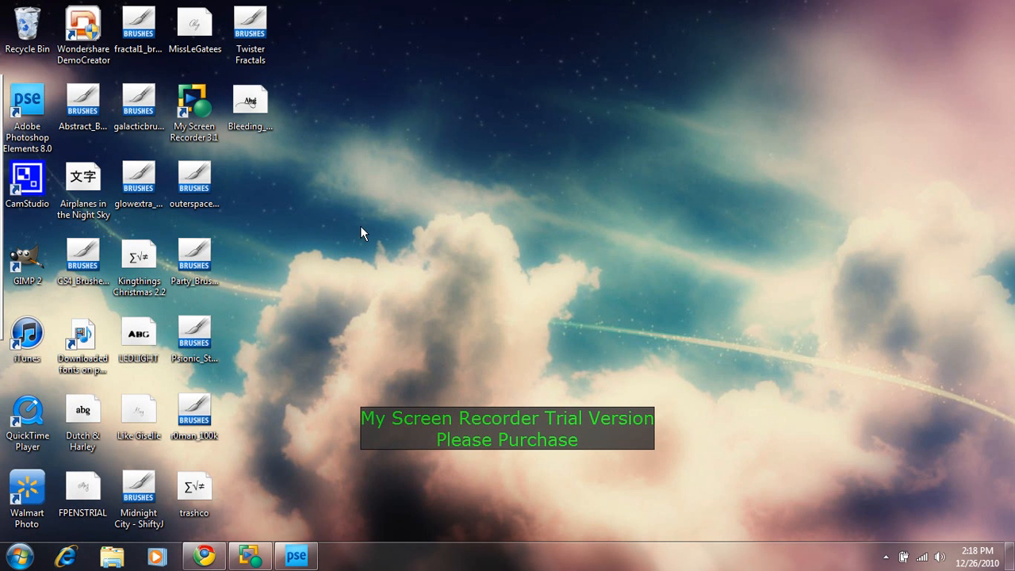
Step: Open Control Panel from the Start menu and search it for 'fonts'
click(12, 550)
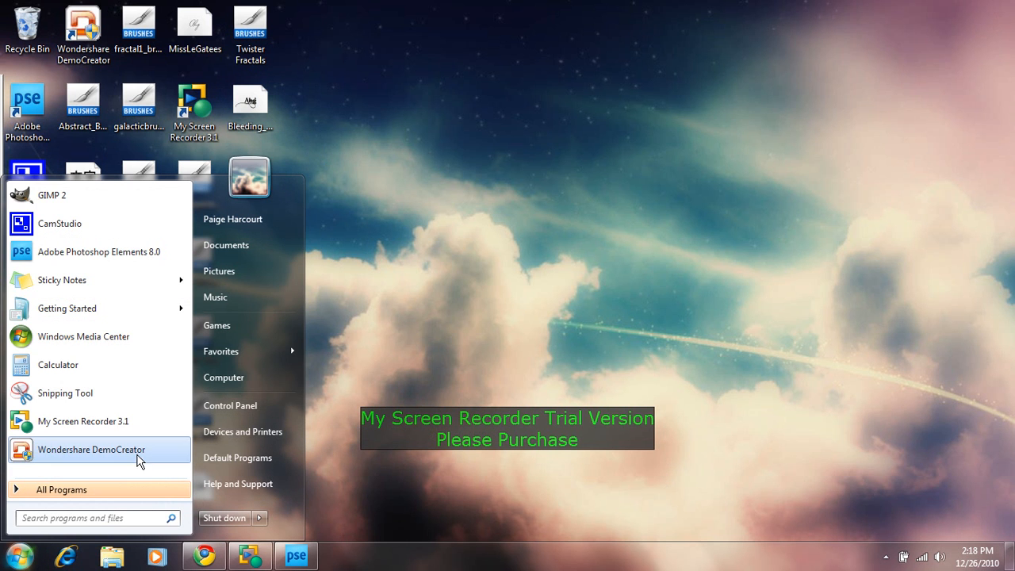
click(230, 405)
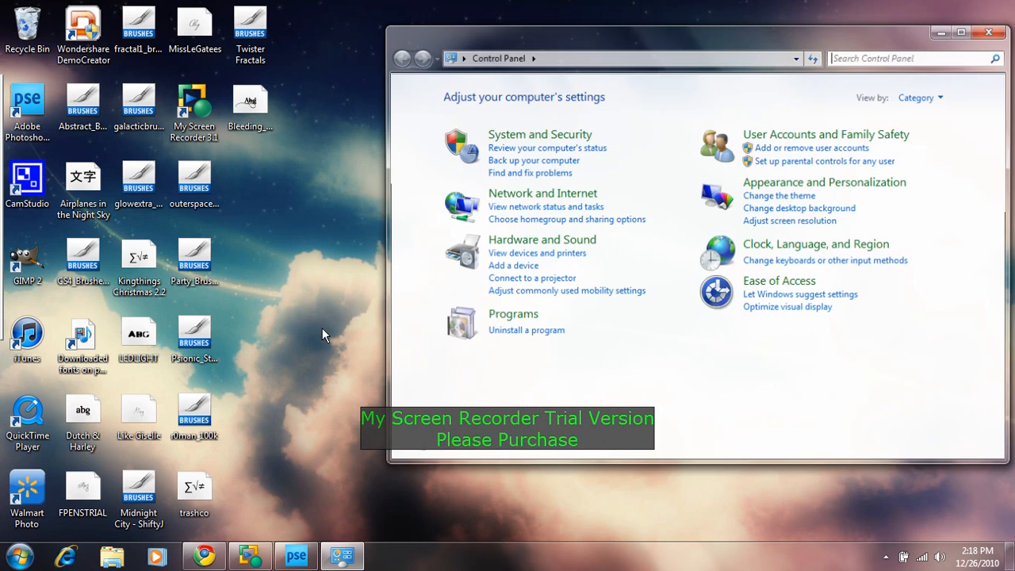
text(find)
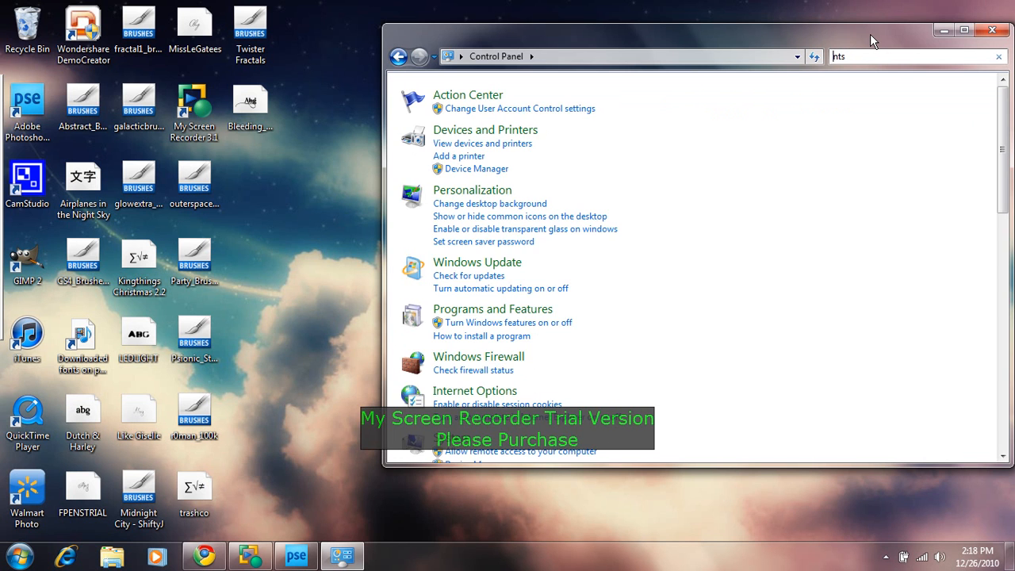
text(fonts)
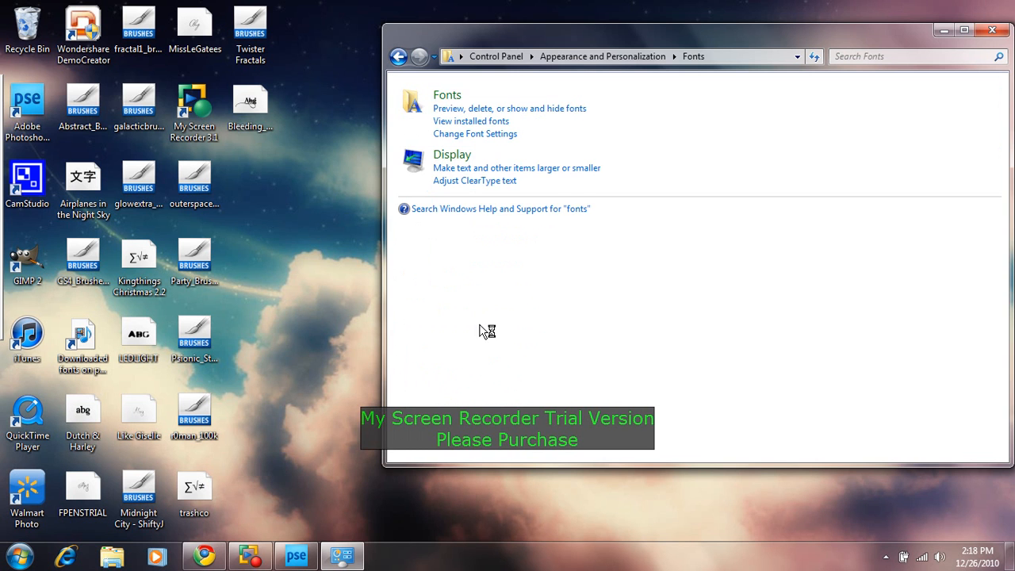
Step: Open the installed fonts folder via 'View installed fonts'
click(447, 94)
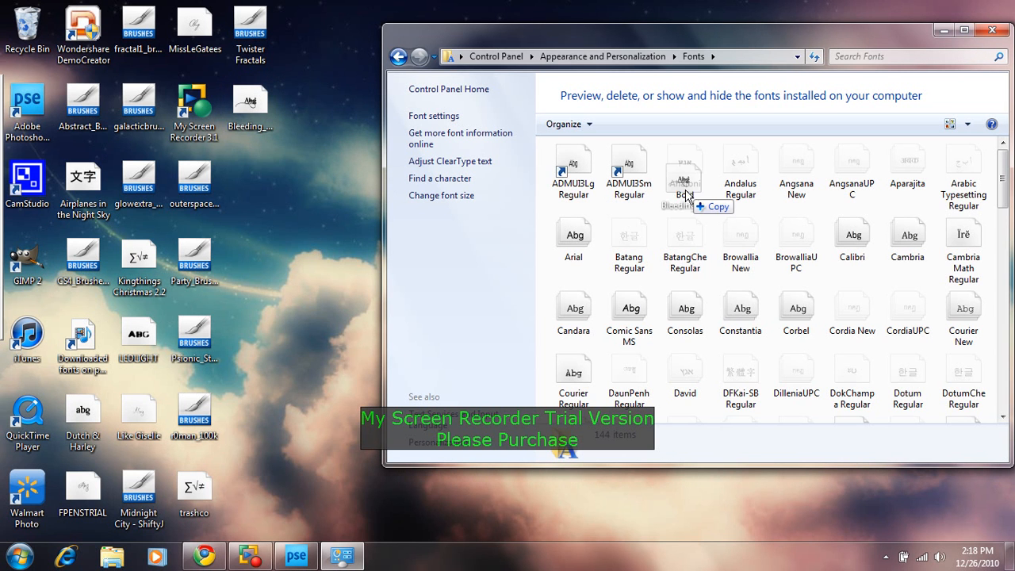
mouse_move(706, 220)
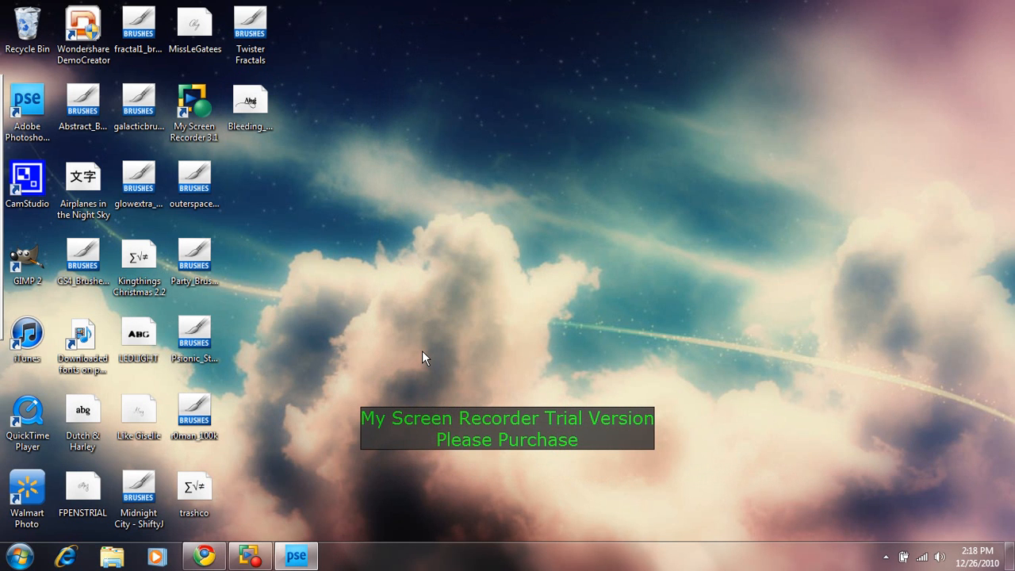
mouse_move(103, 312)
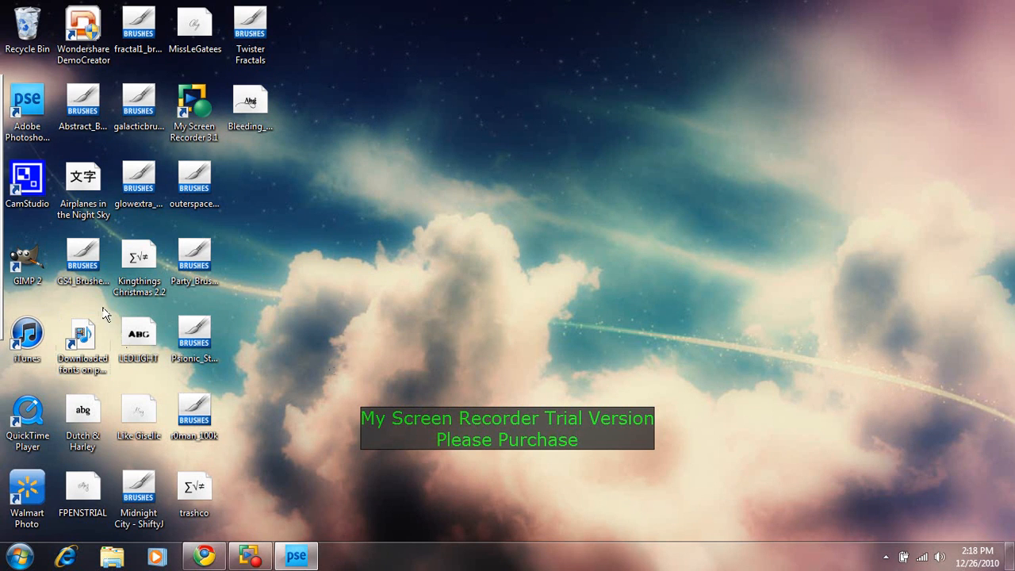
Step: Create a new blank white file with height 2000 in Photoshop Elements
click(295, 556)
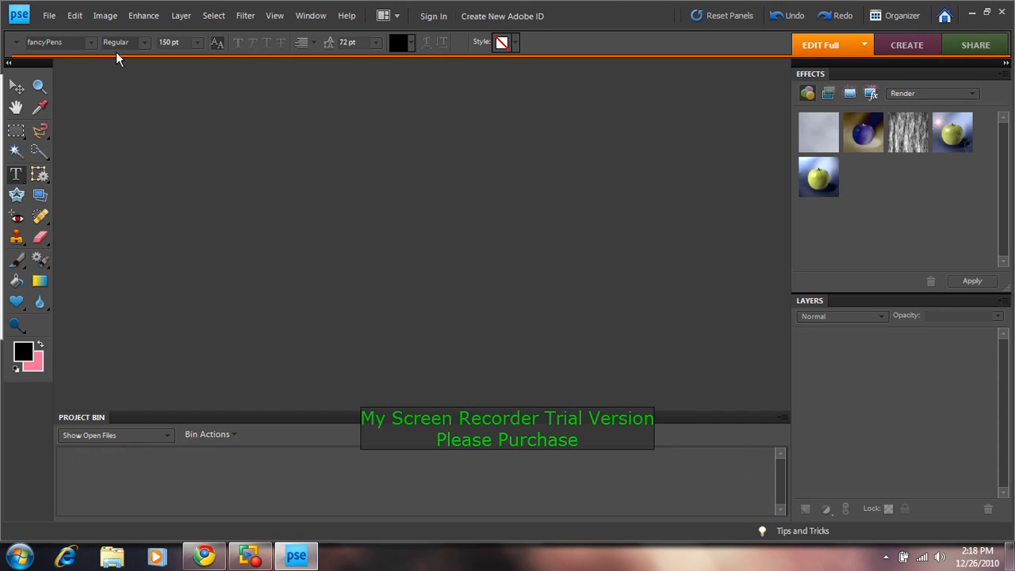
click(74, 15)
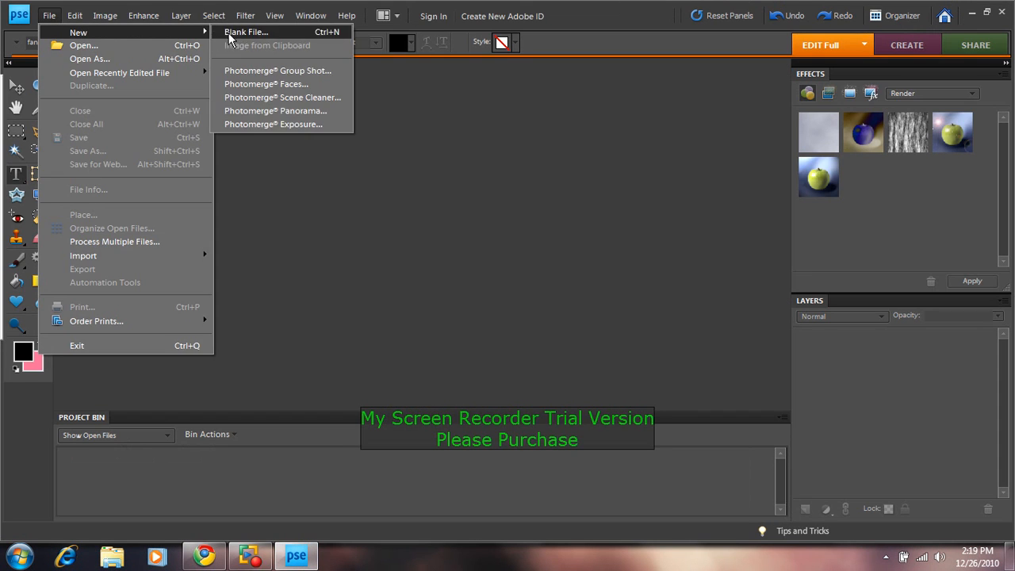
click(266, 30)
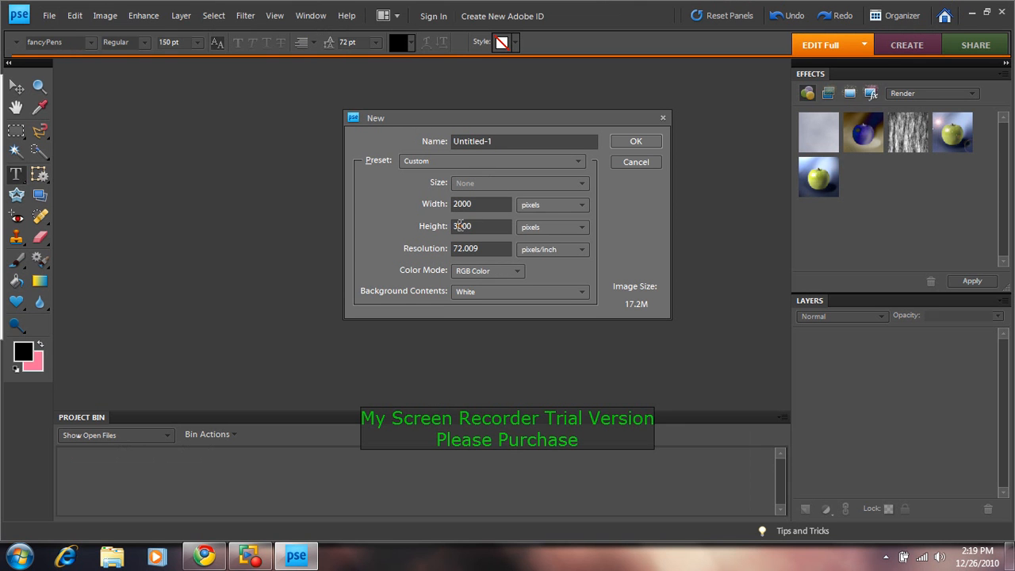
text(2000)
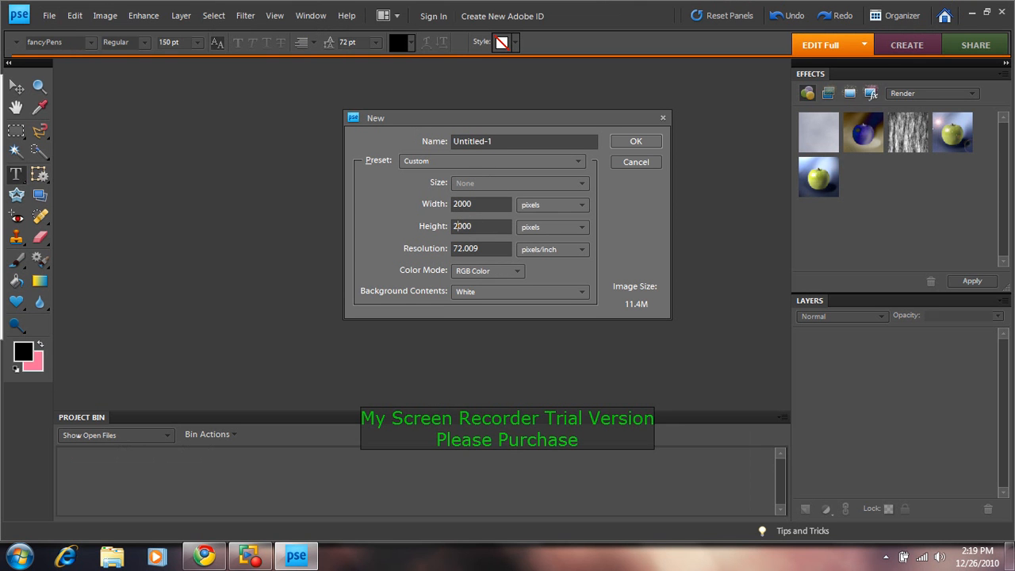
click(638, 140)
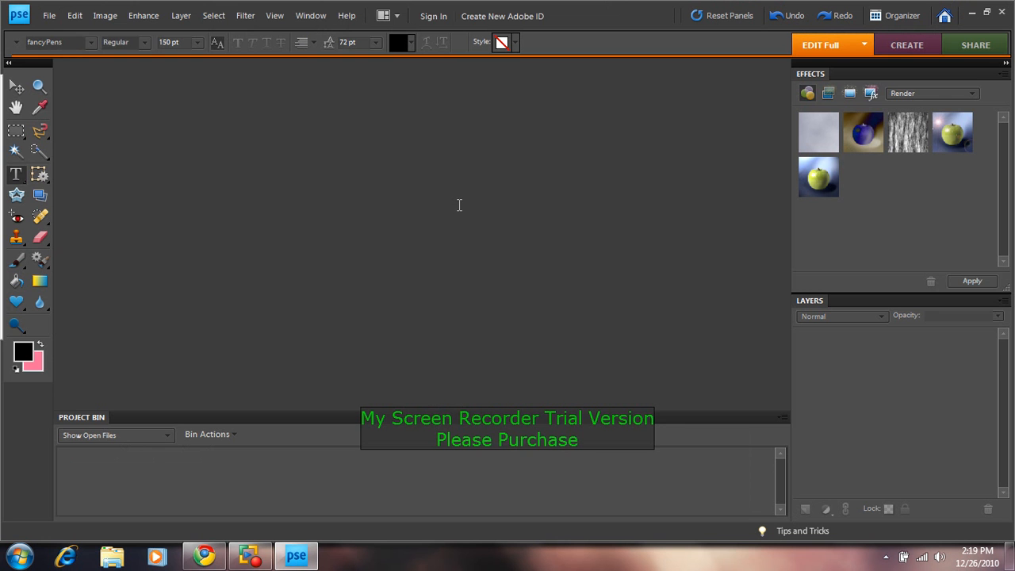
click(49, 15)
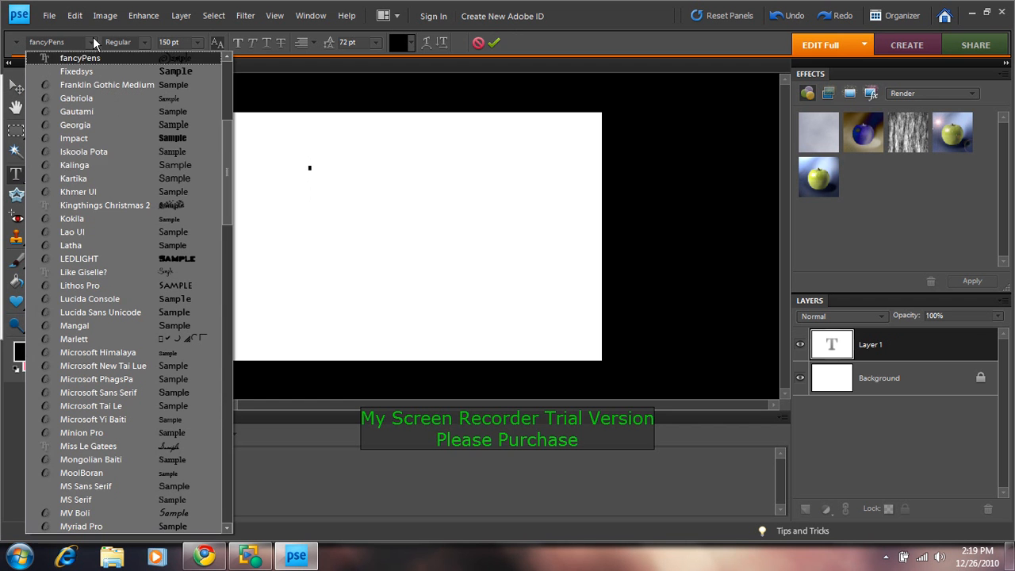
Step: Pick Bleeding Cowboys at 300 pt from the Type tool's font list
click(80, 57)
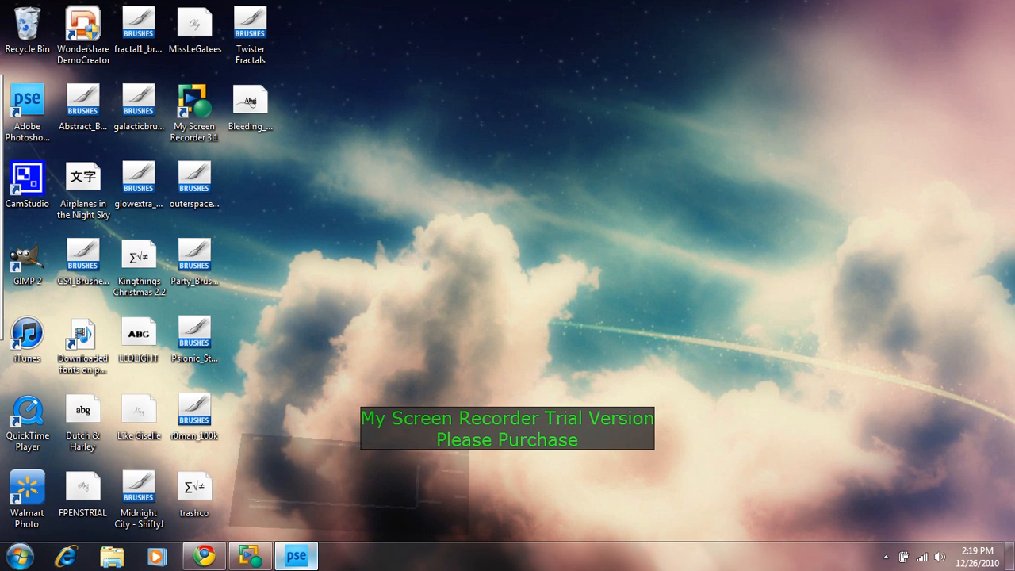
click(295, 555)
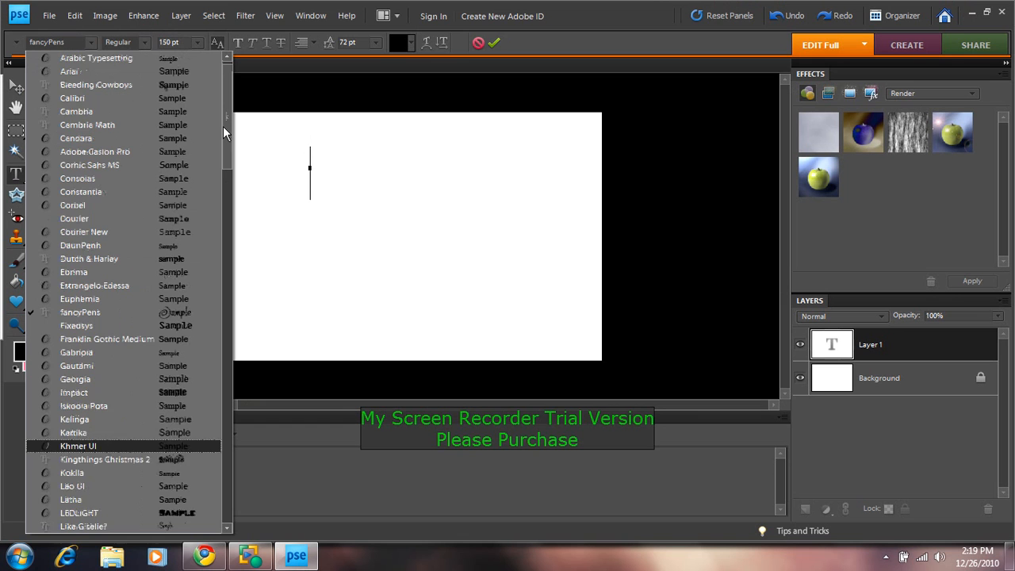
click(95, 84)
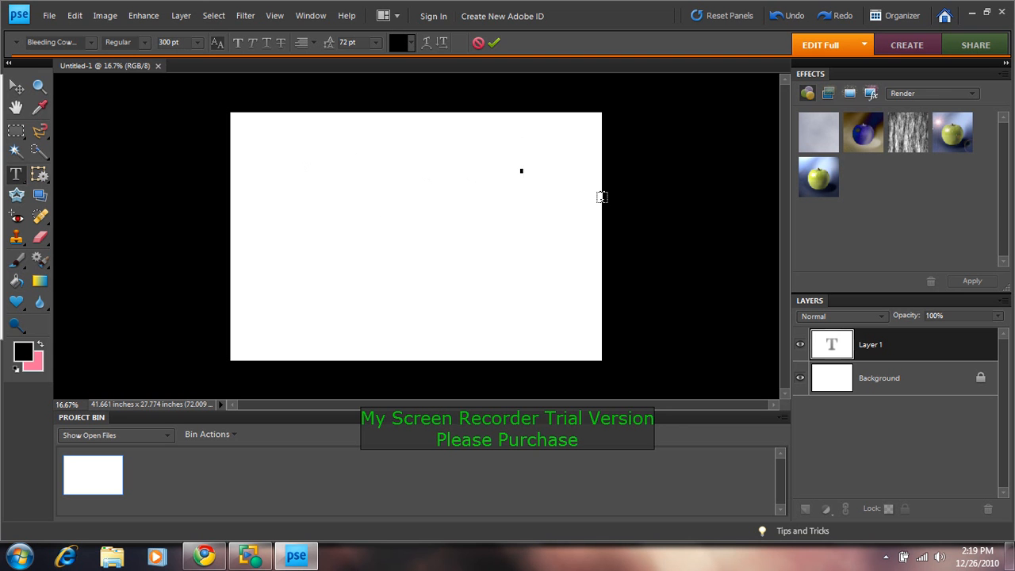
Step: Type 'Youtube Tutorial', 'Text.', 'Font' and 'OH YEAH!' as black Bleeding Cowboys lines
text(Youtube Tutorial)
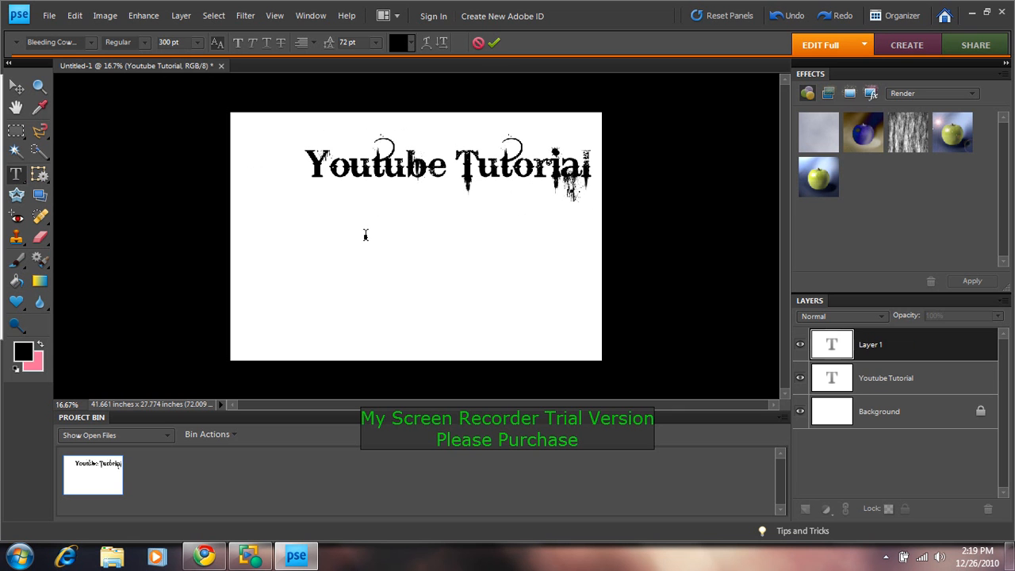
text(Text)
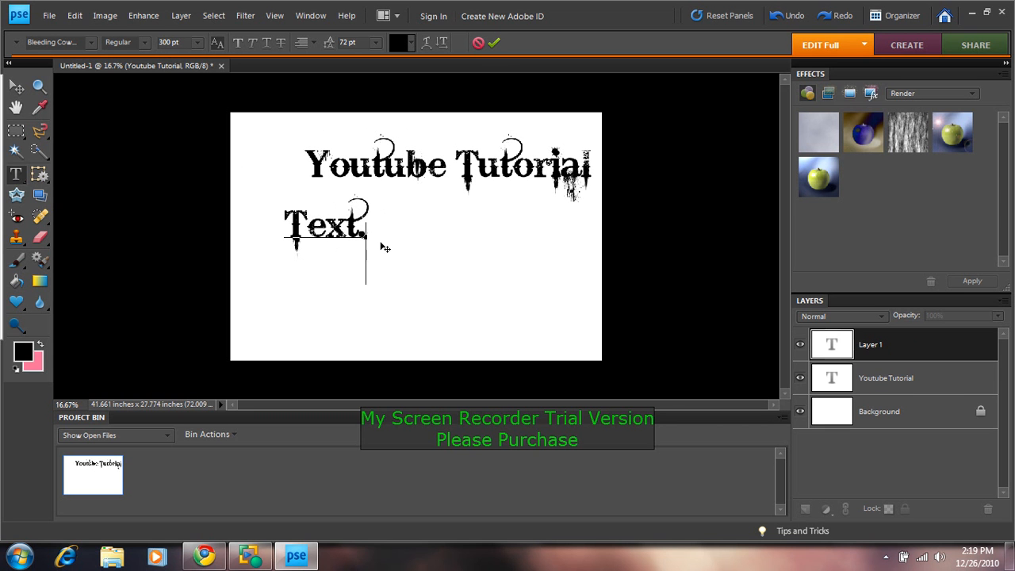
text(Font)
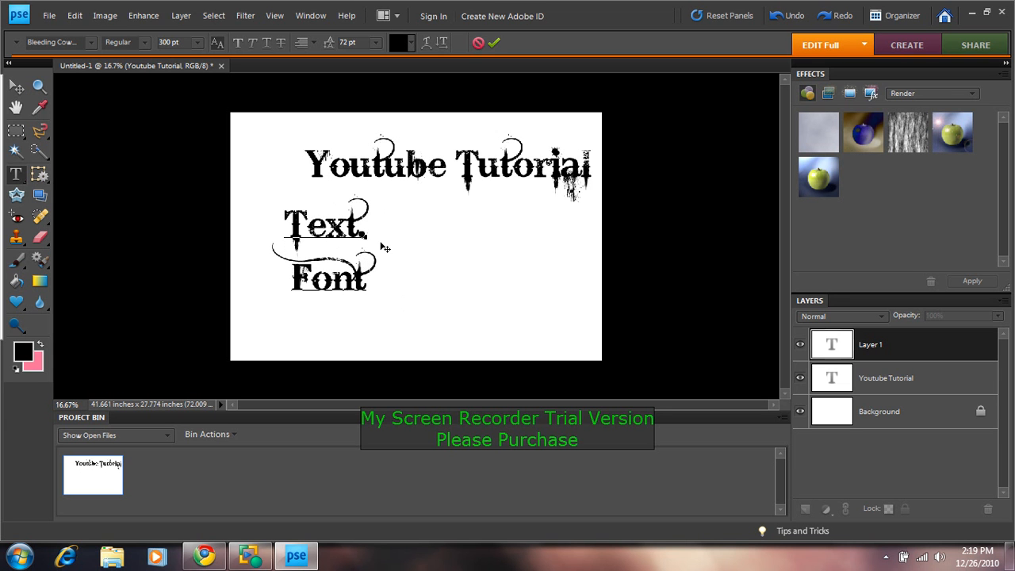
text(OH YEAH!)
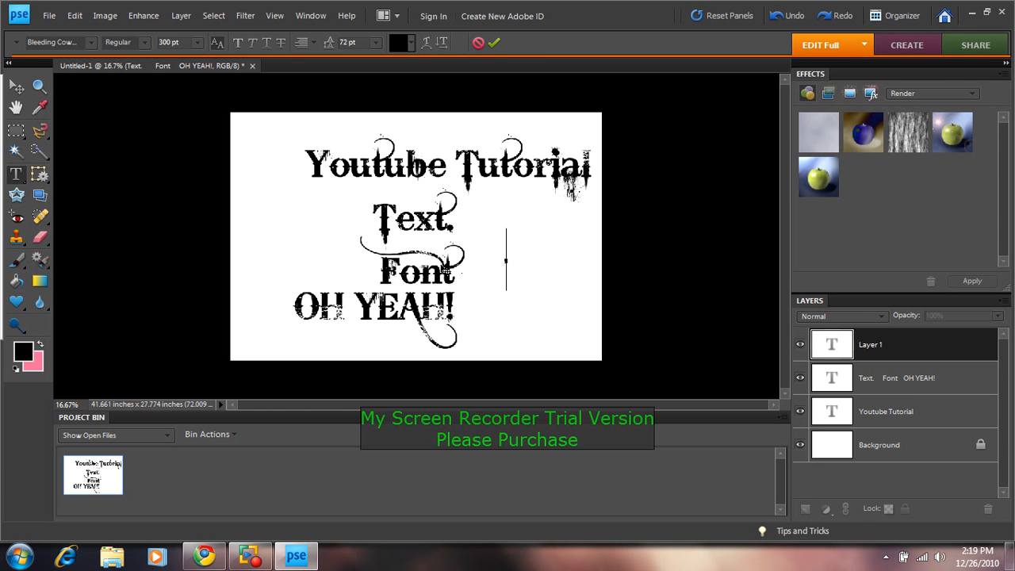
mouse_move(254, 74)
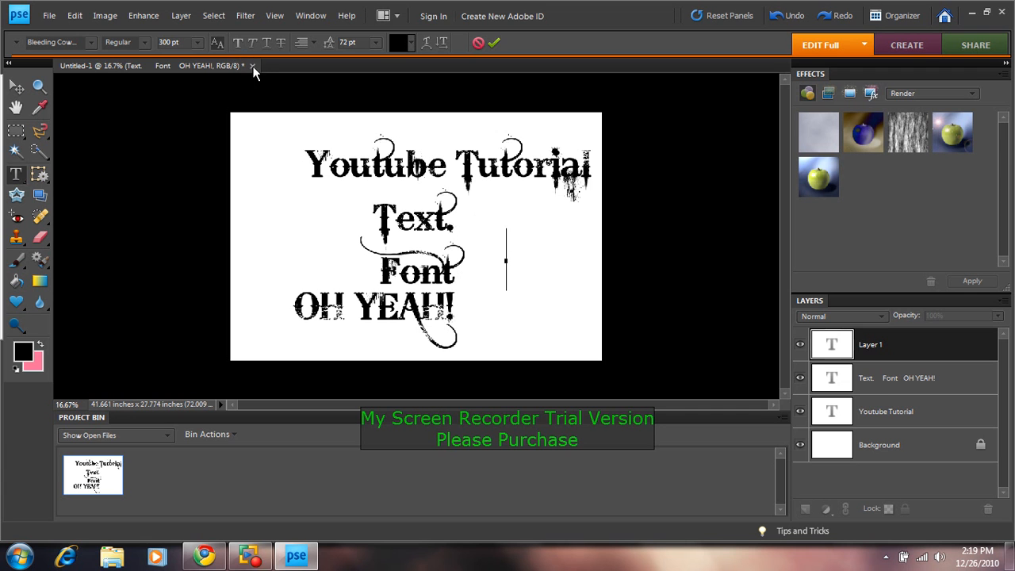